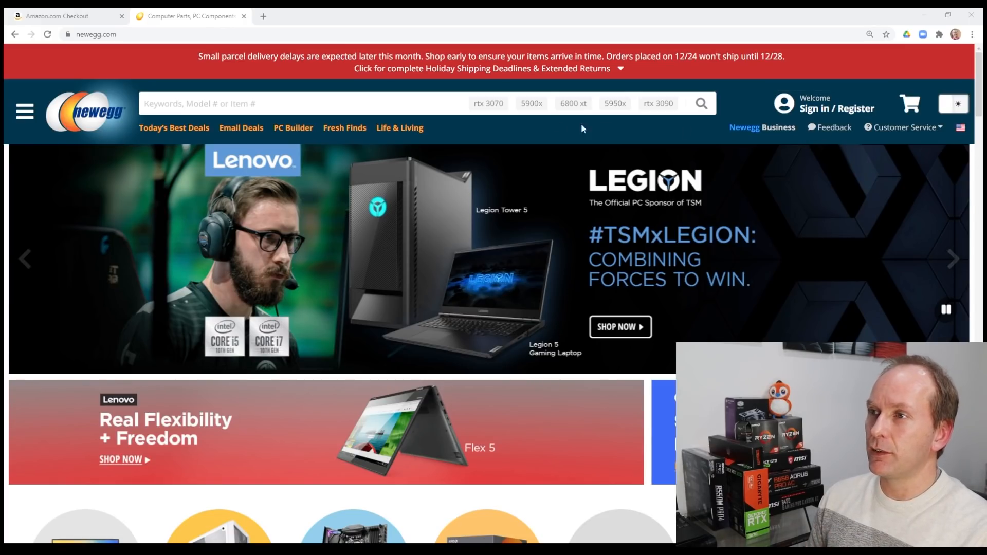
Search '580' and open the GIGABYTE X570 AORUS ELITE / Ryzen 5 5600X combo deal
text(580)
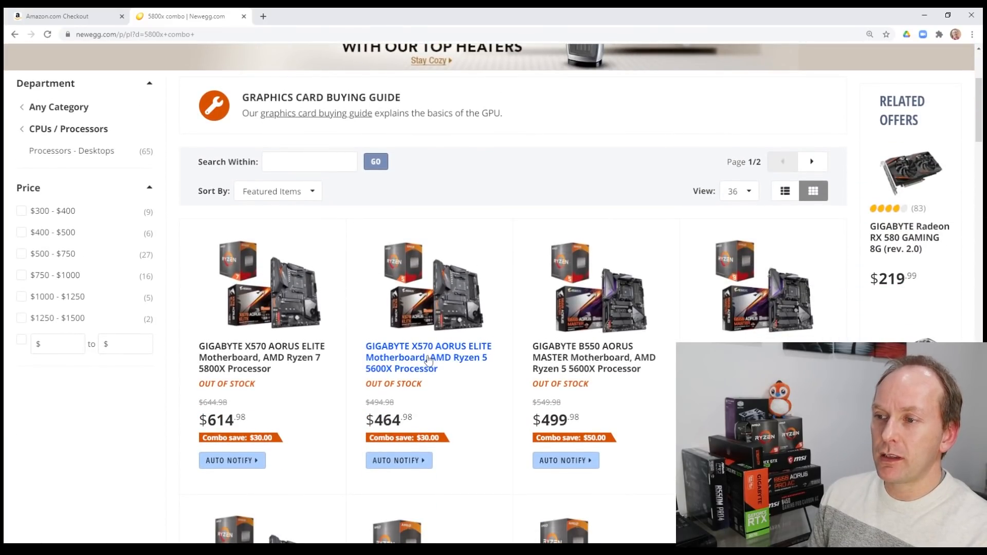
click(428, 357)
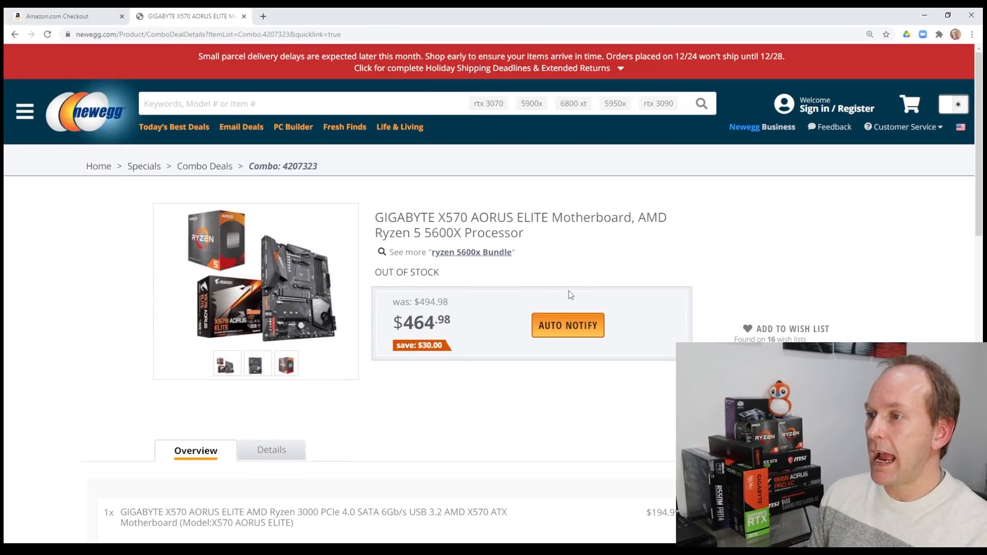
click(567, 325)
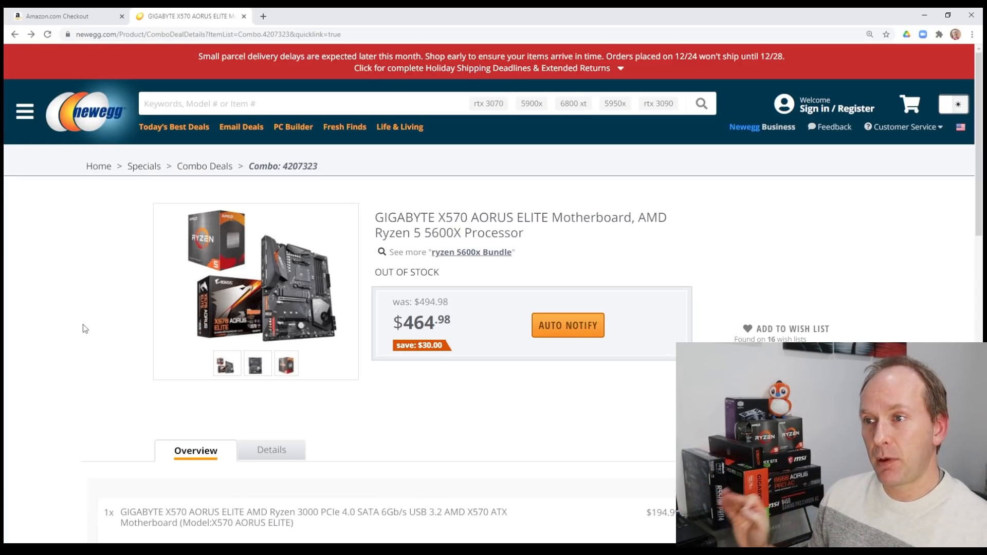
mouse_move(74, 321)
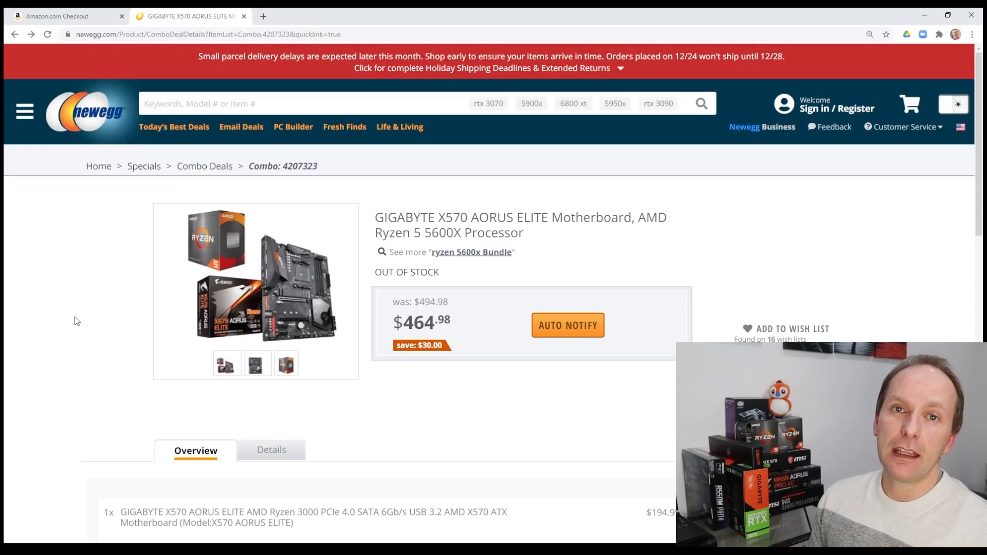
mouse_move(178, 295)
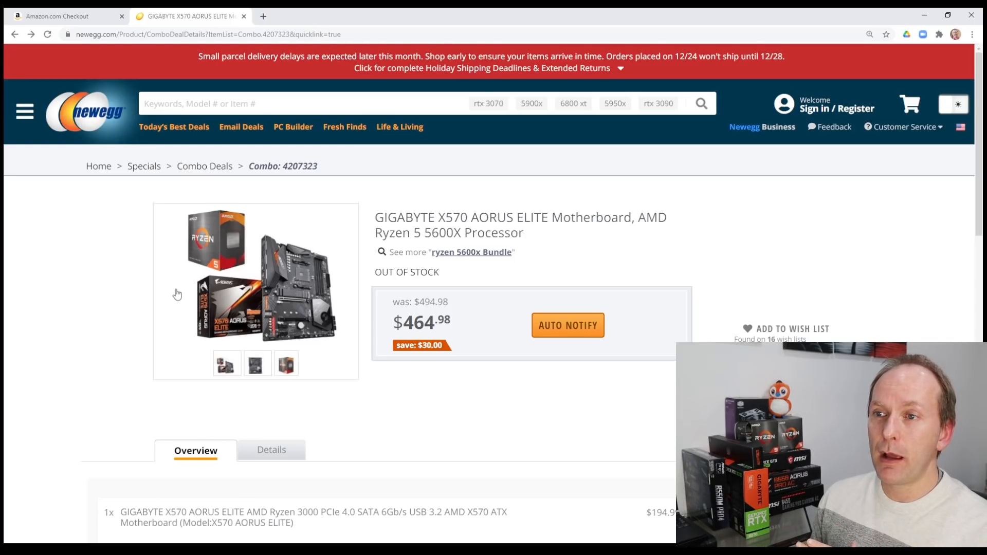
Browse the Motherboards category and open the ASUS PRIME Z490-A listing
click(99, 167)
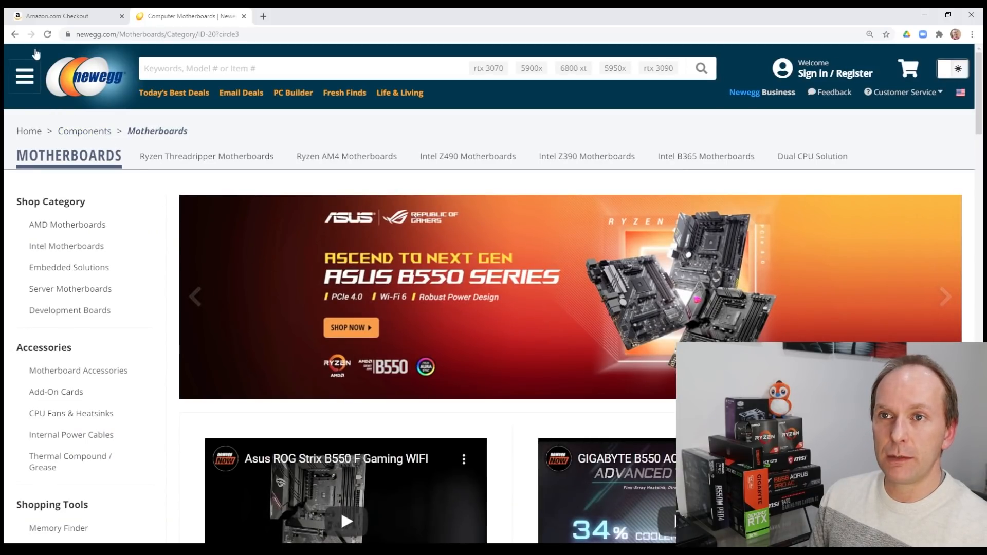
scroll(down, 3)
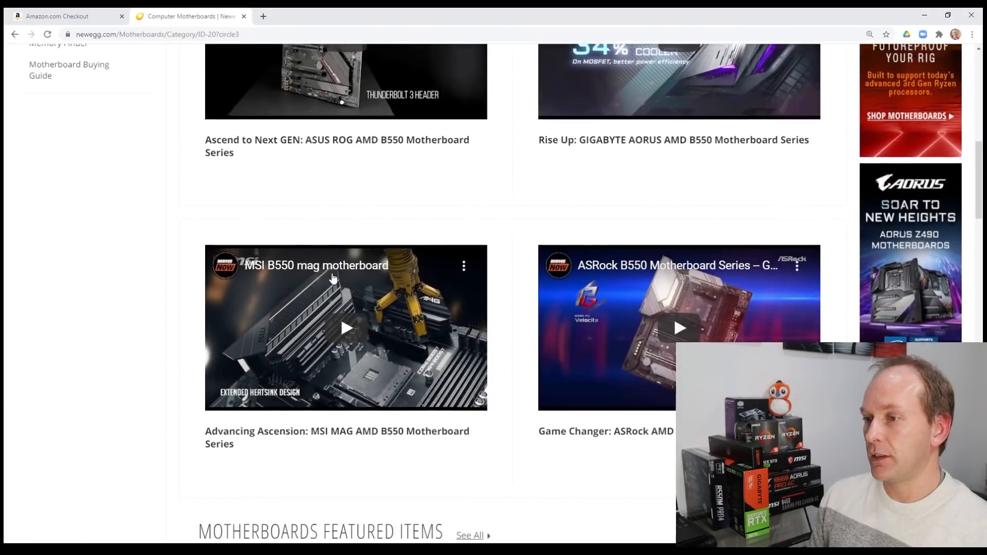
scroll(down, 3)
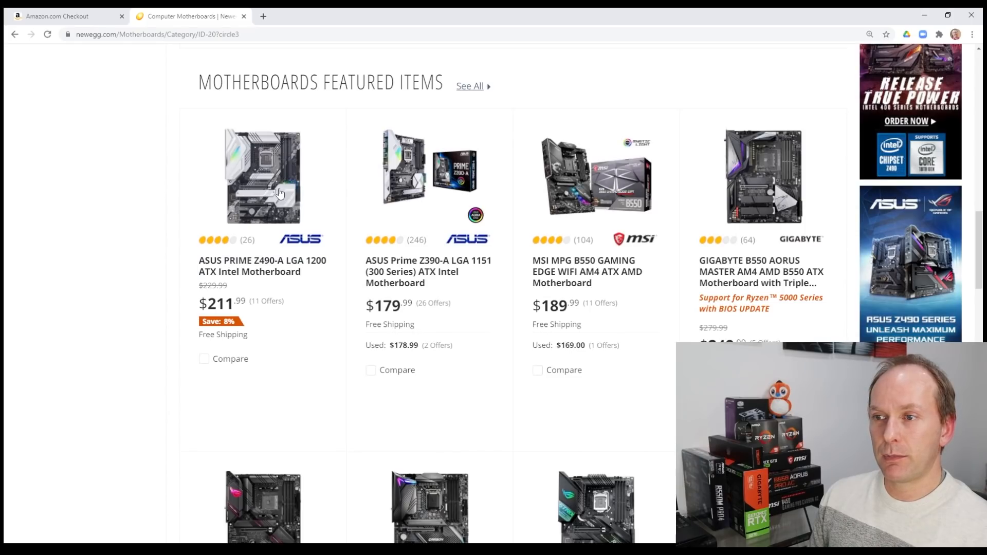
click(263, 175)
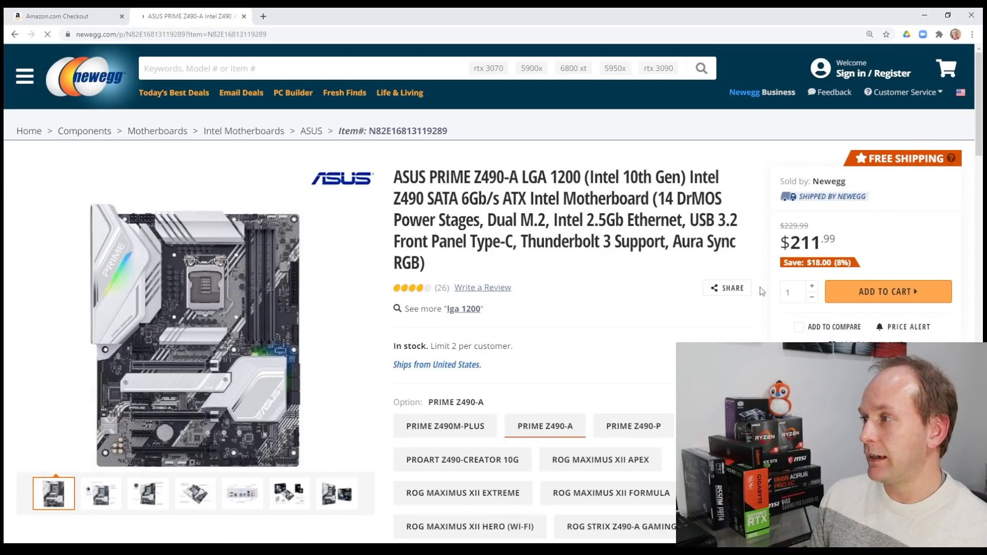
Add the ASUS PRIME Z490-A motherboard to the cart
scroll(down, 3)
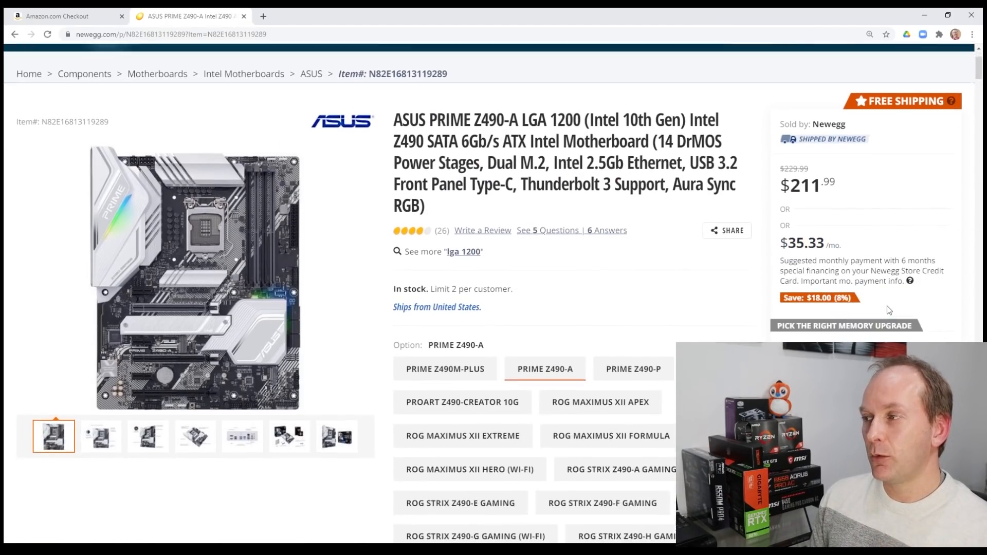
scroll(down, 3)
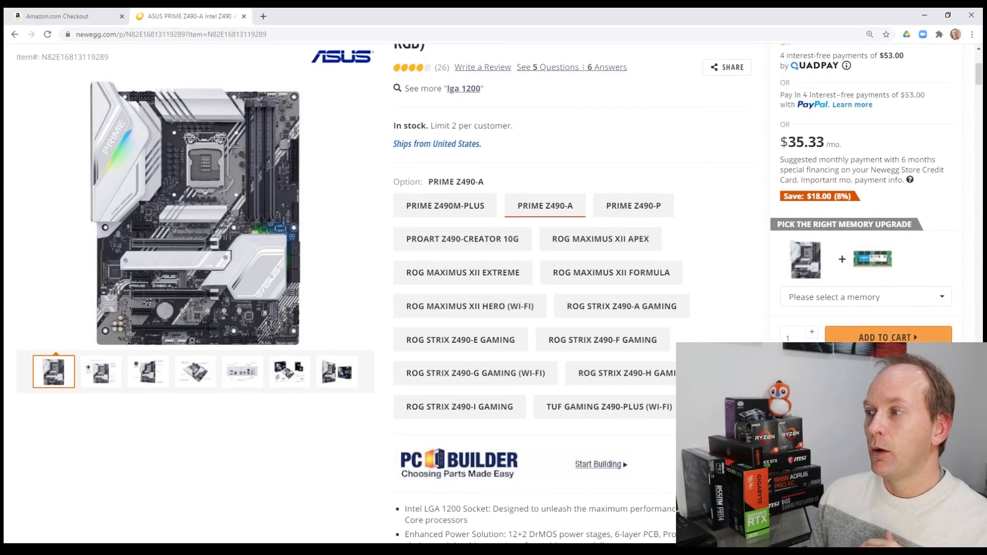
click(887, 337)
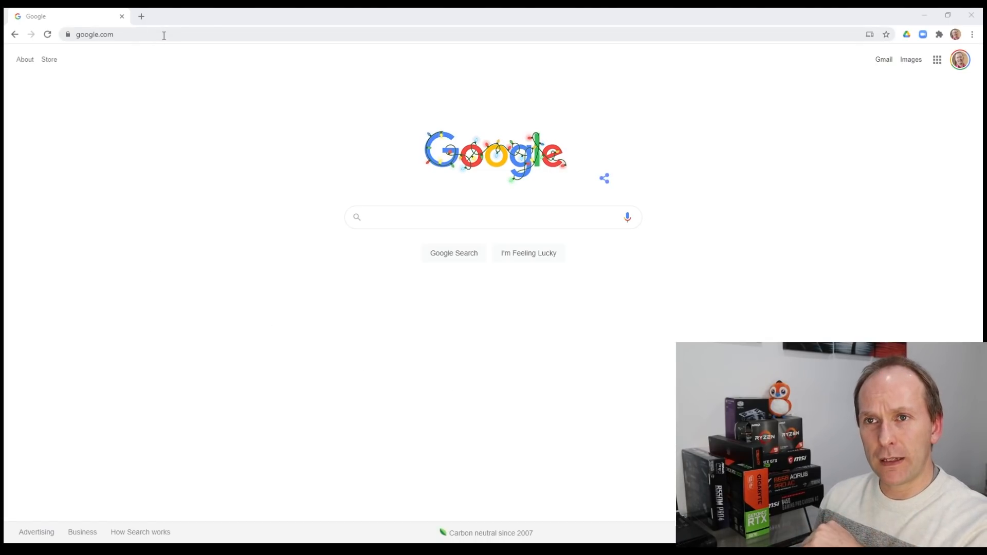
Search 'amazon ryzen 5800x' and open the Amazon AMD Ryzen 7 5800X product page
click(466, 217)
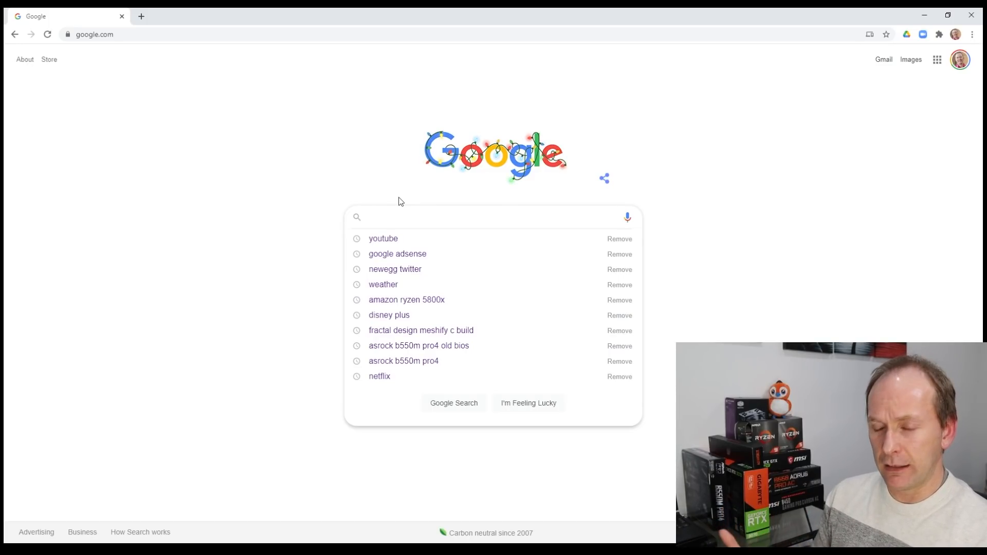
text(amazon)
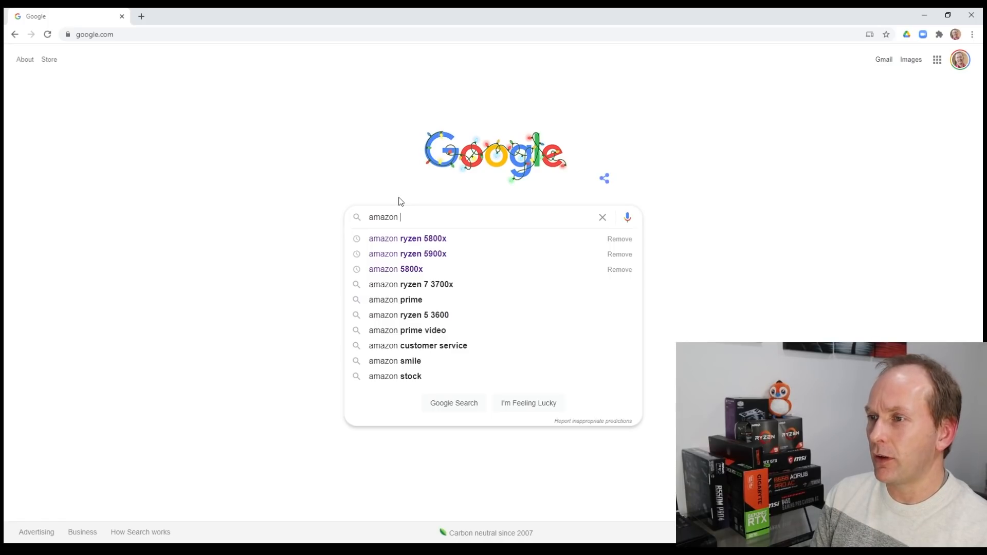
click(407, 238)
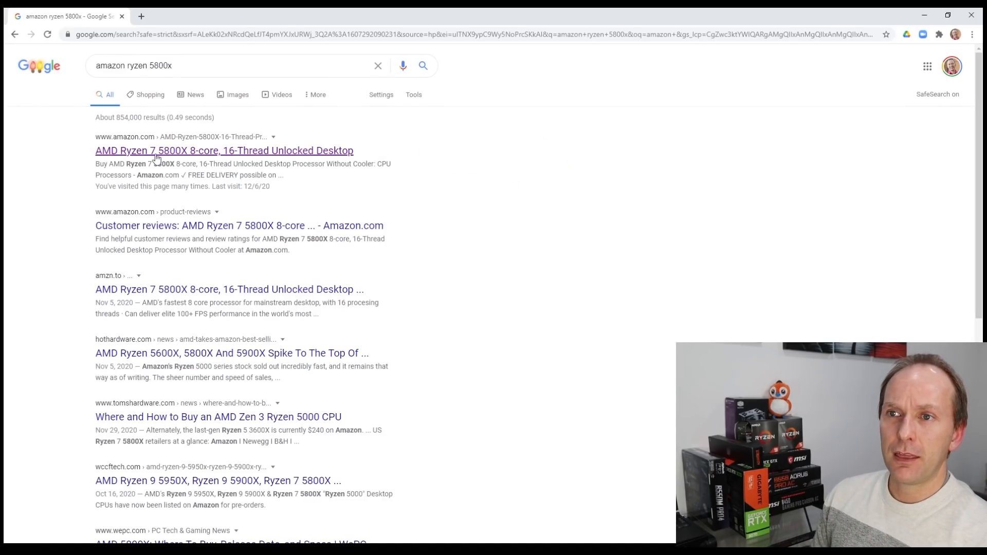
click(223, 150)
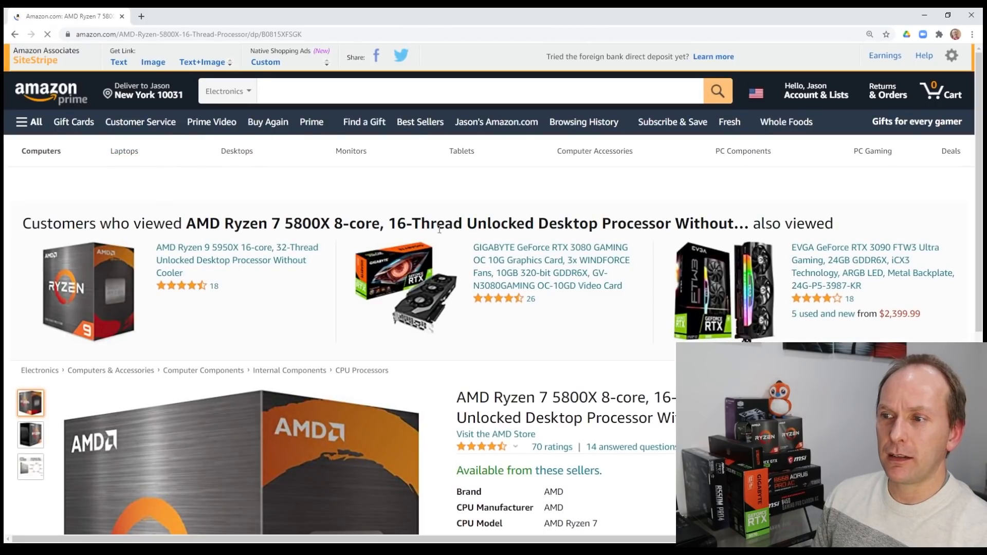
scroll(down, 3)
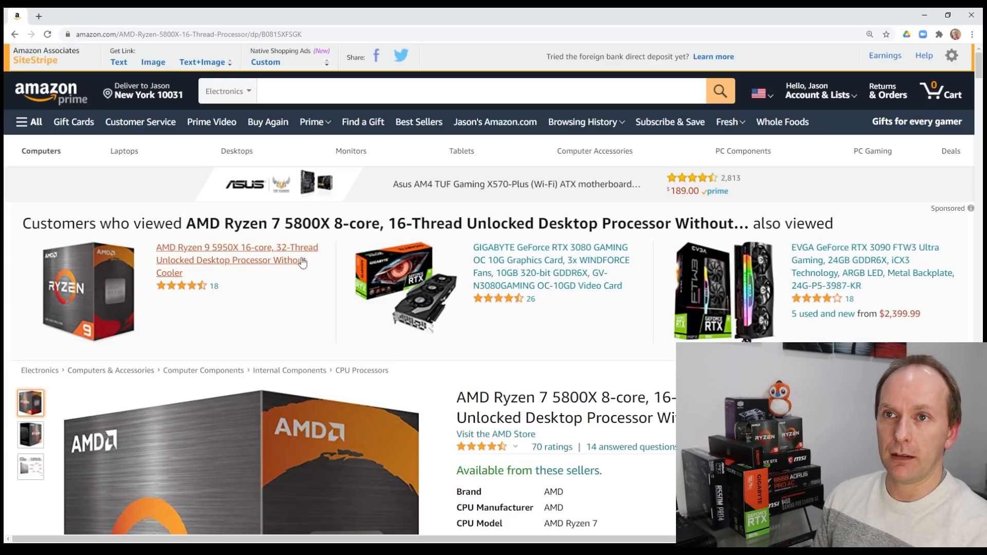
mouse_move(58, 14)
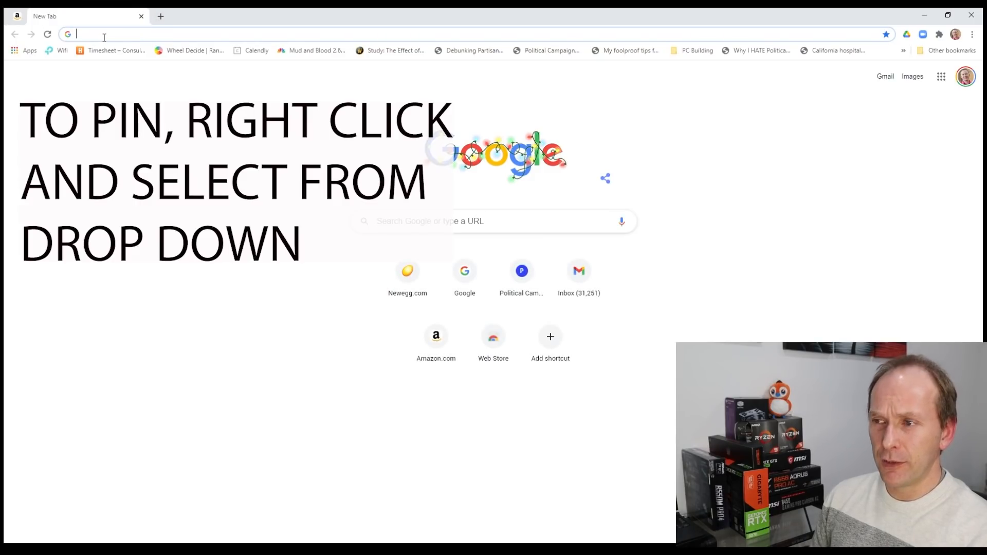
Open the Newegg homepage and pin its tab
click(407, 270)
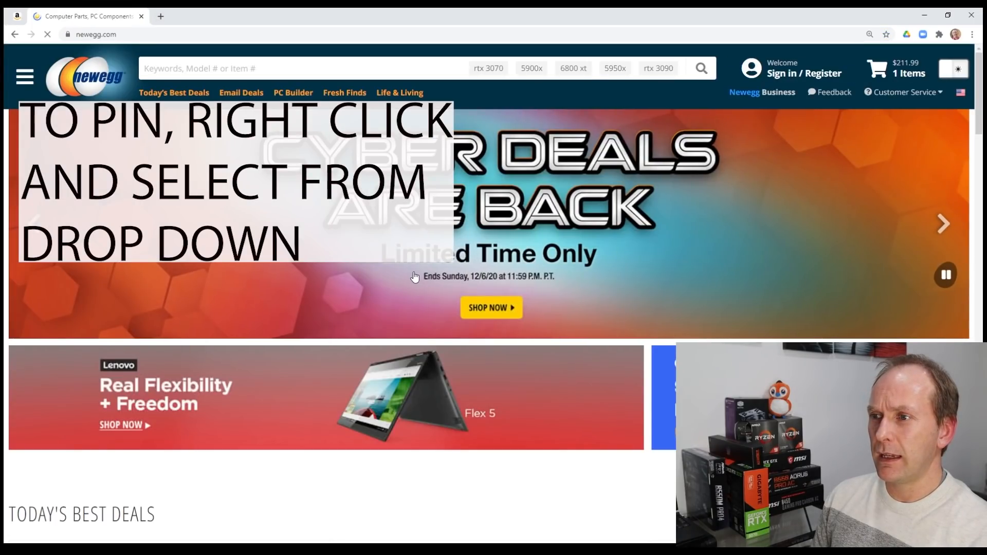
click(314, 69)
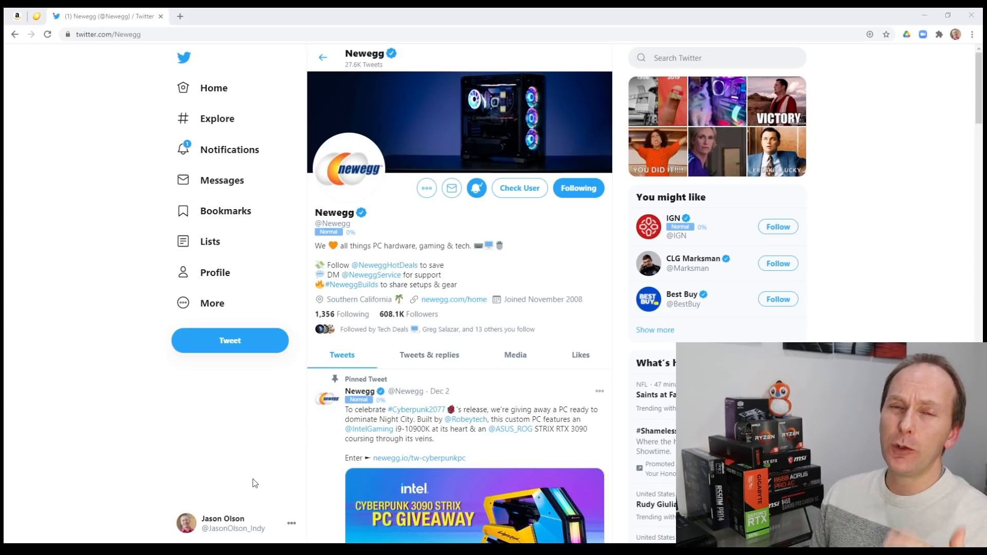
mouse_move(301, 429)
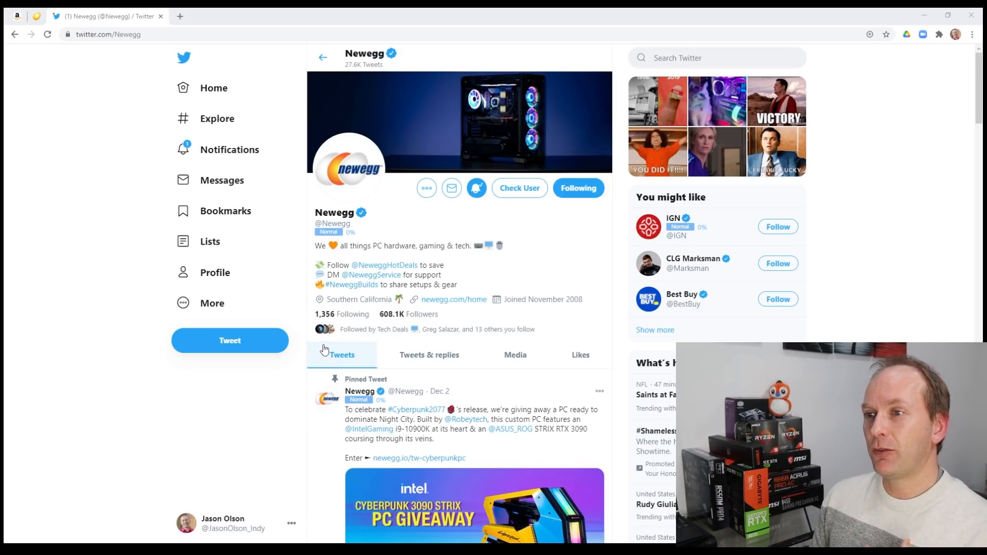
scroll(down, 3)
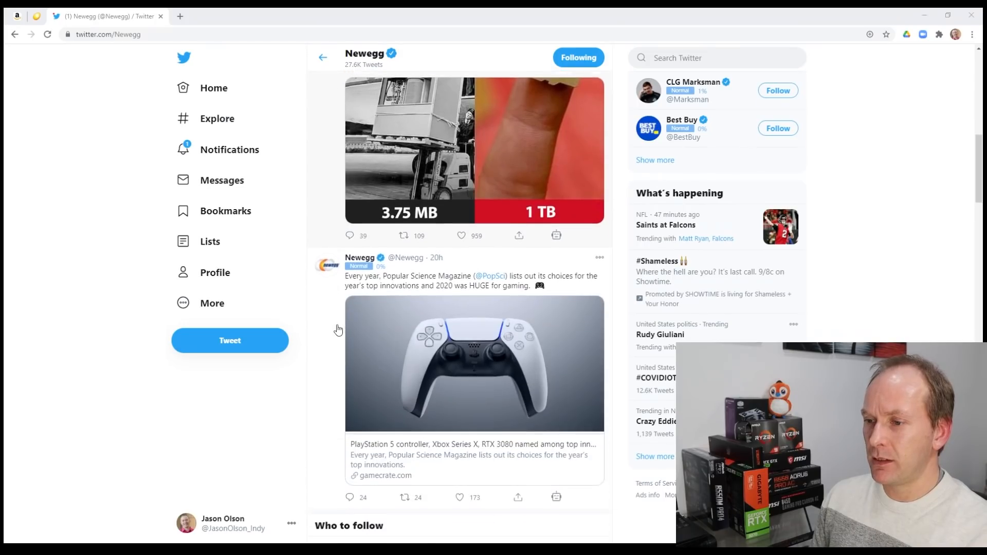
scroll(down, 3)
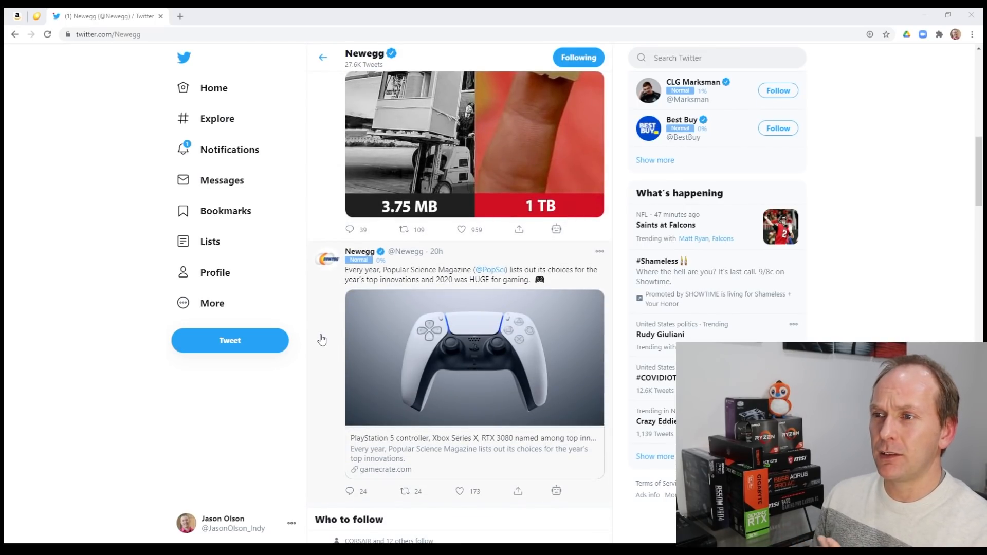
scroll(down, 3)
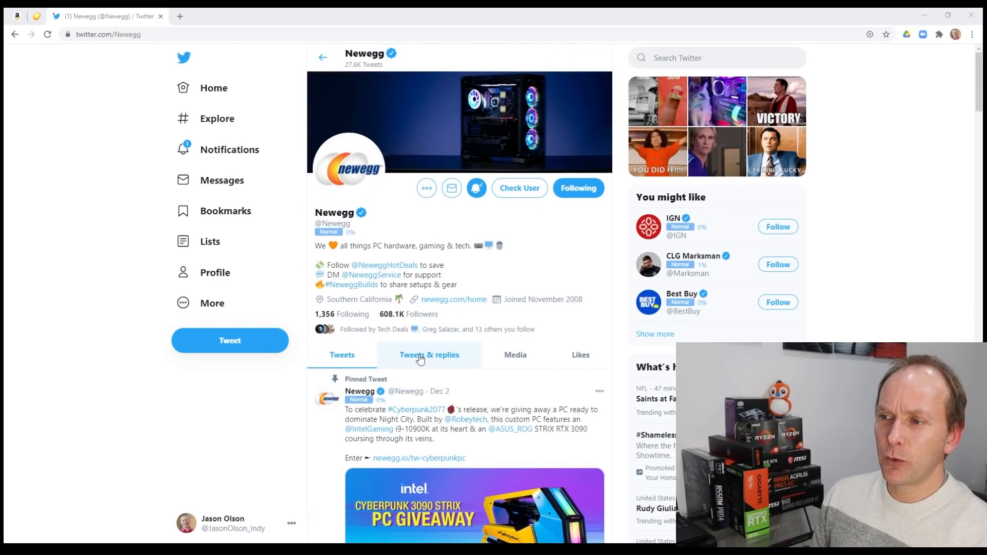
click(430, 355)
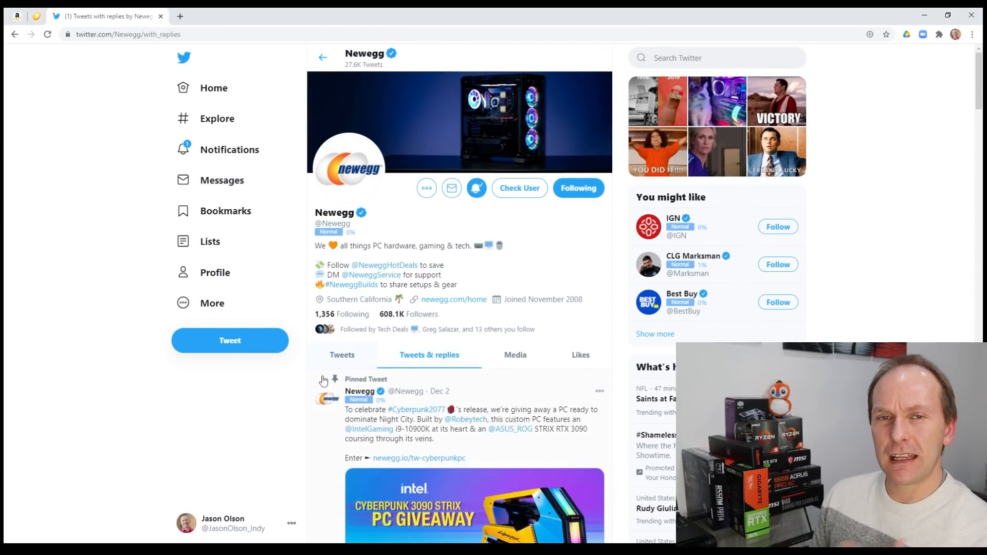
Scroll down to the Dec 3 RTX 3060 Ti/3070/3080 restock alert tweet
scroll(down, 3)
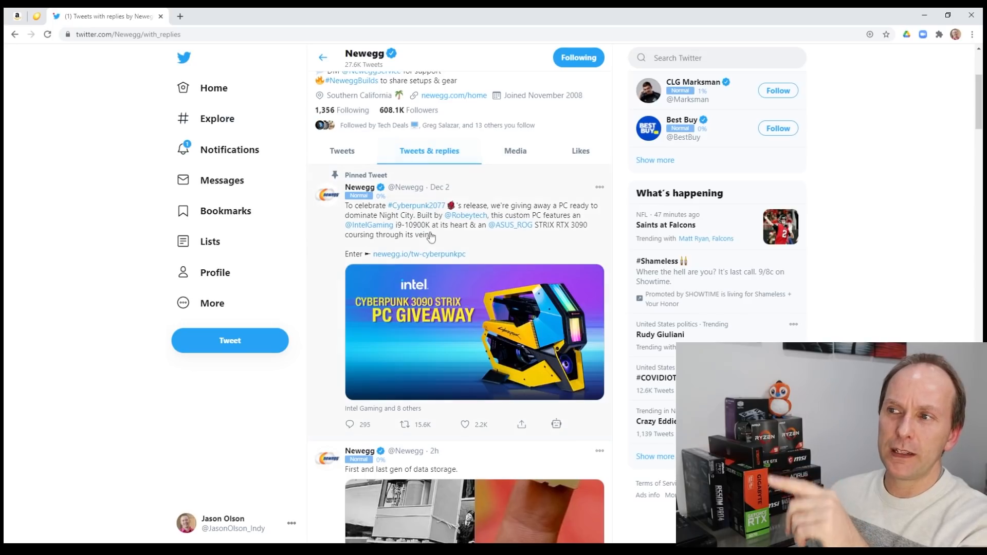
scroll(down, 3)
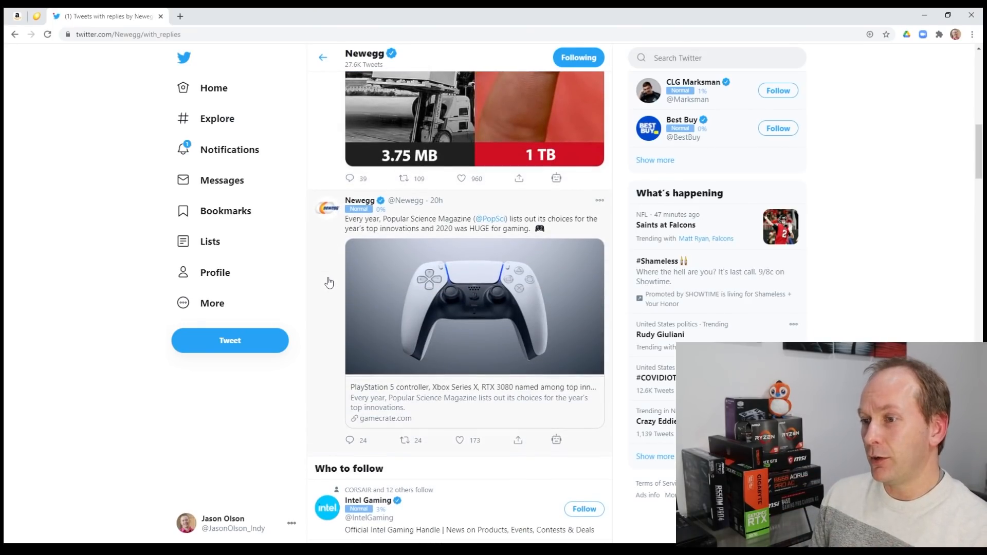
scroll(down, 3)
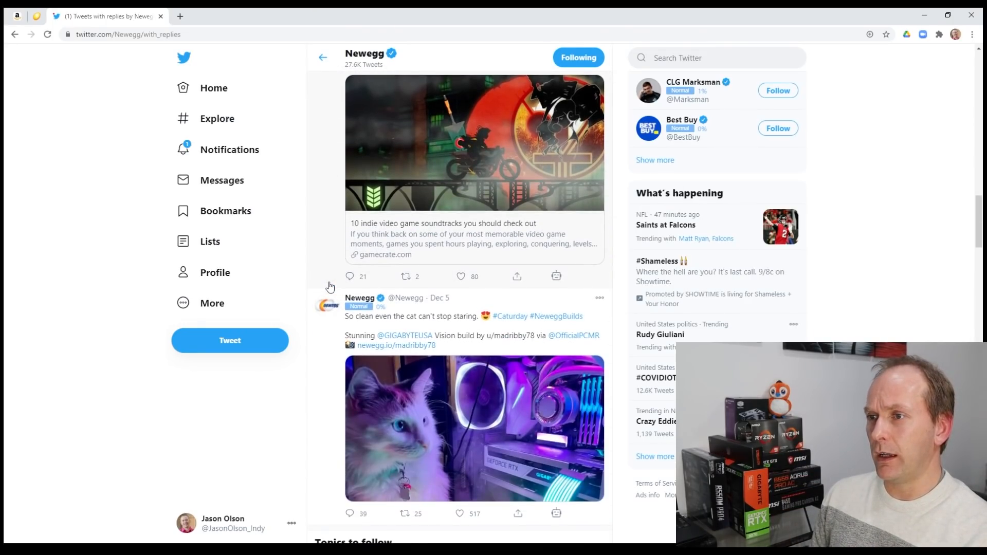
scroll(down, 3)
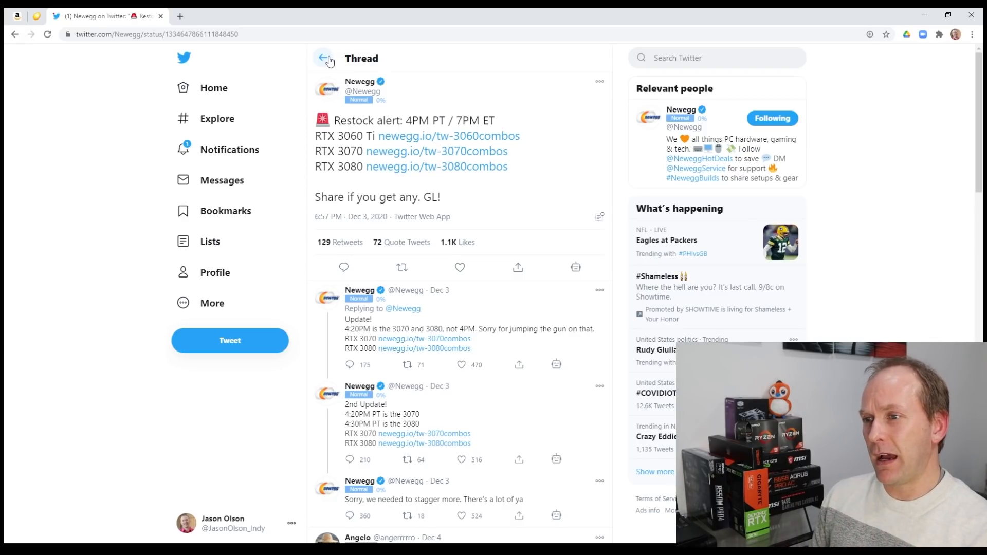
scroll(down, 3)
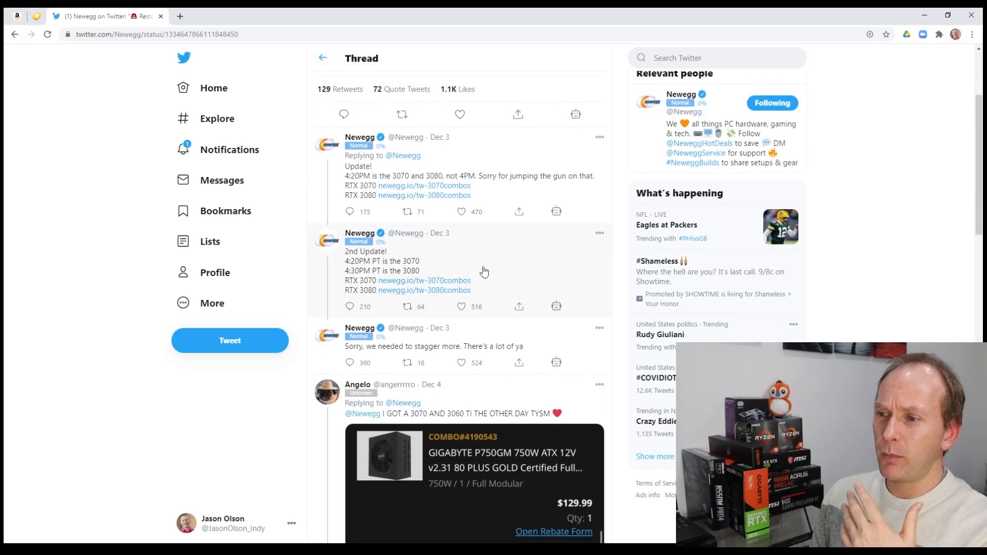
scroll(down, 3)
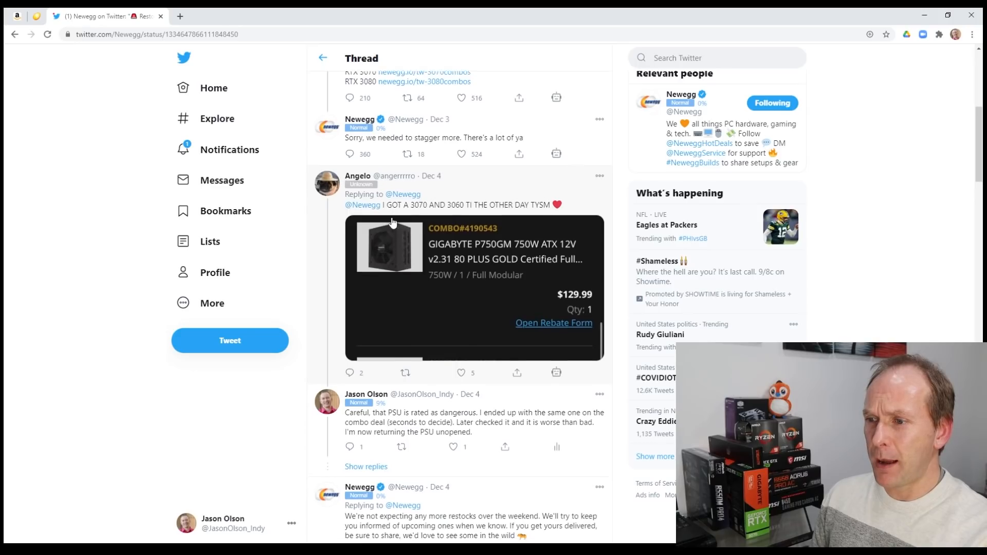
scroll(up, 3)
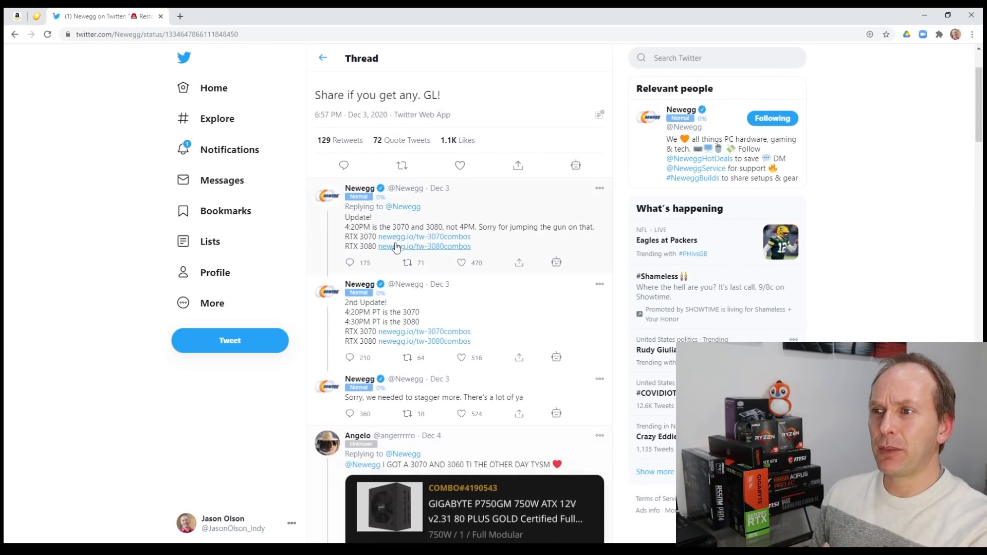
scroll(down, 3)
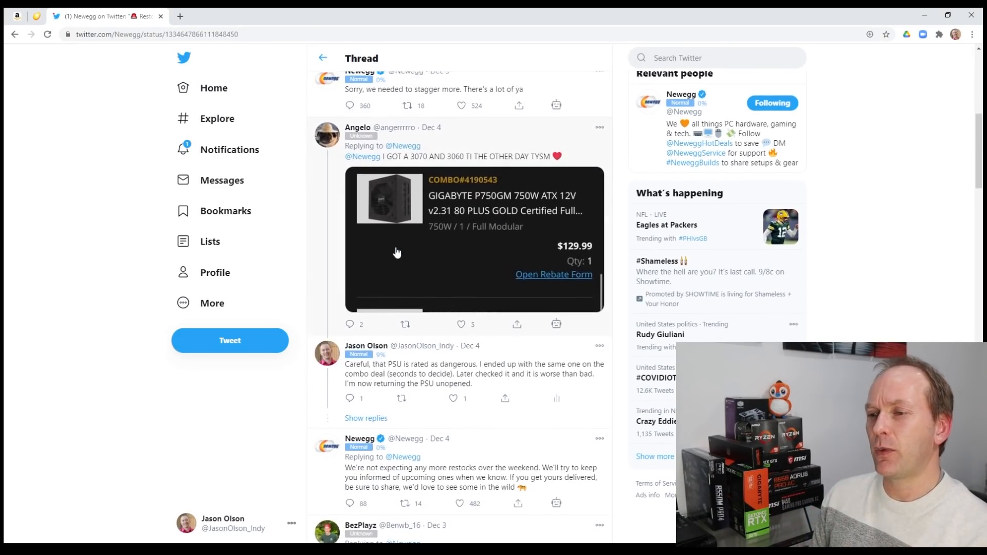
scroll(down, 3)
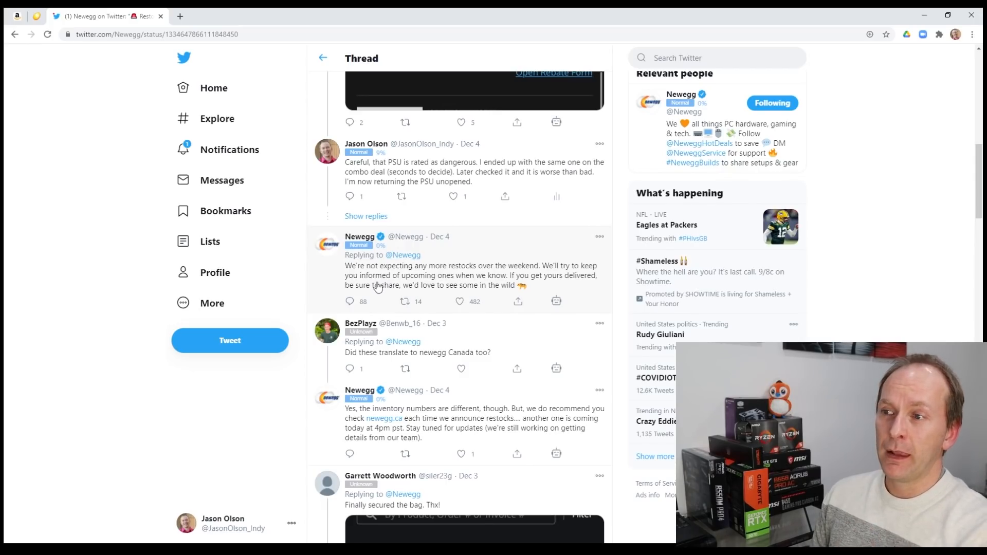
mouse_move(336, 284)
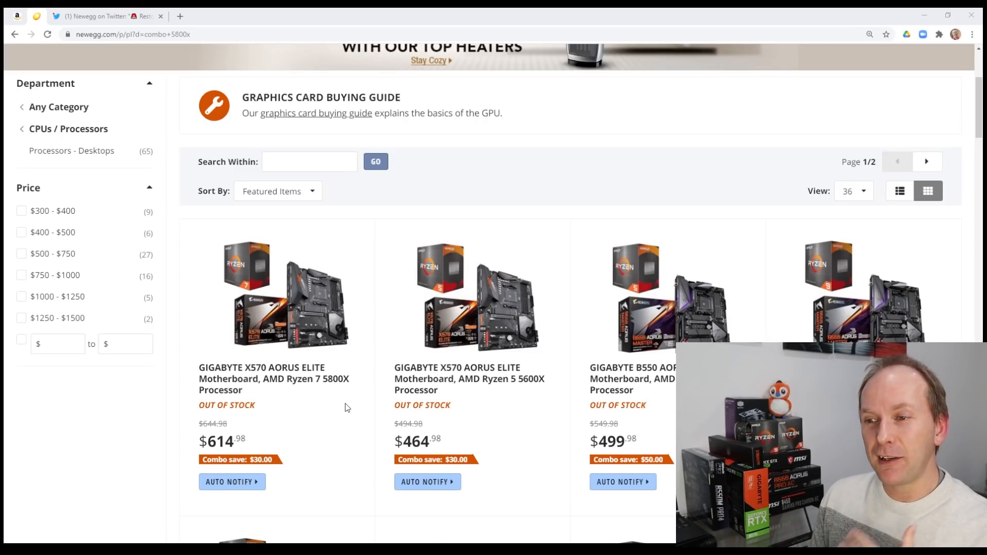
Scroll through the Newegg combo 5800x results listing out-of-stock Ryzen bundles
scroll(down, 3)
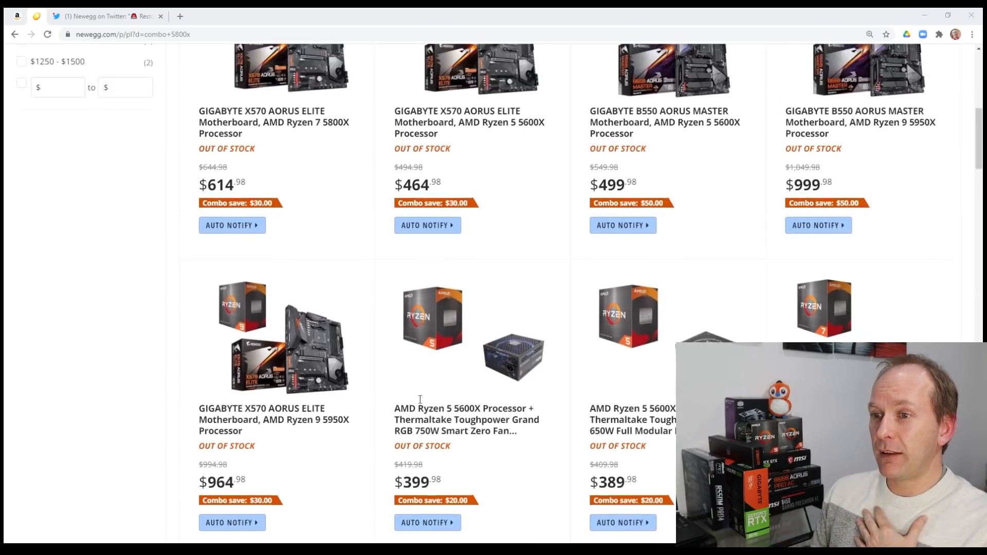
scroll(up, 3)
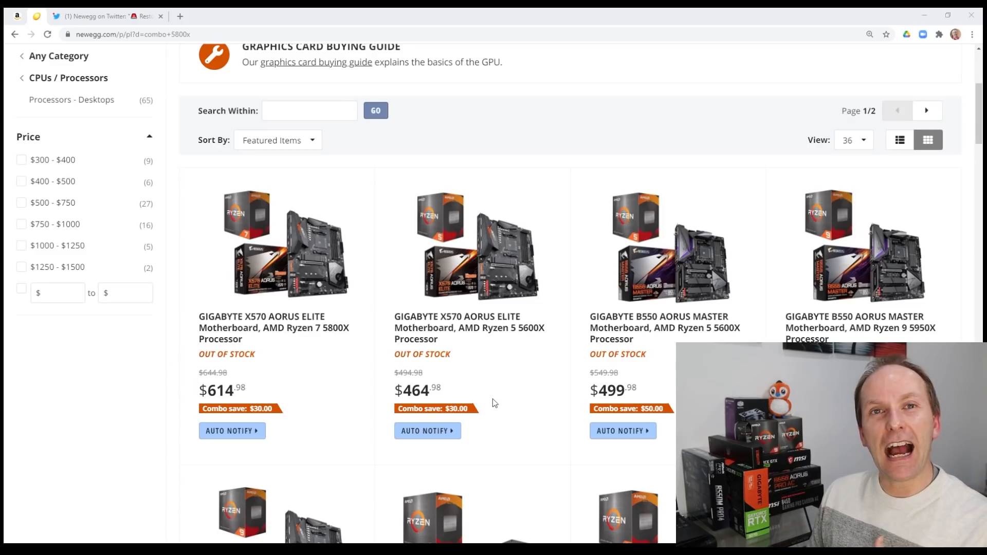
mouse_move(490, 383)
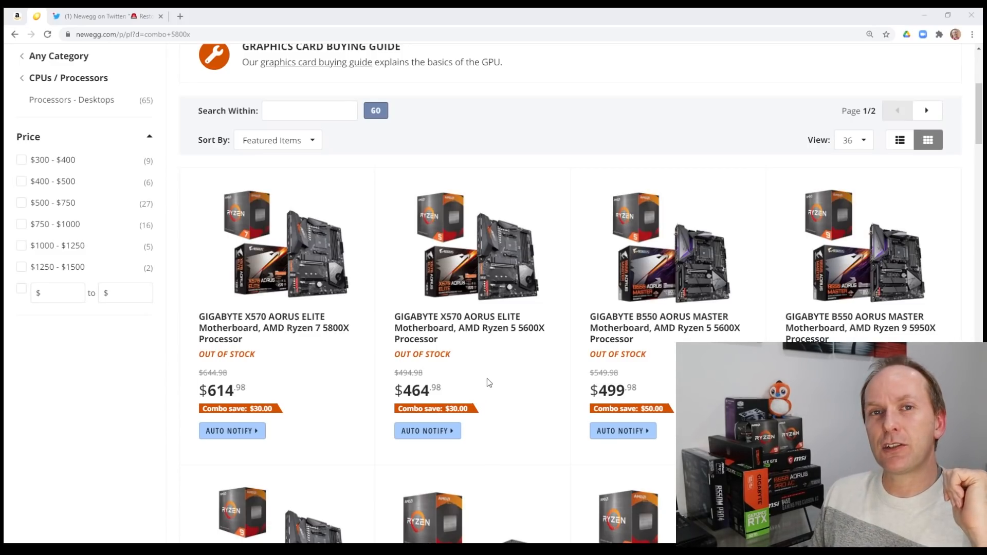
scroll(down, 3)
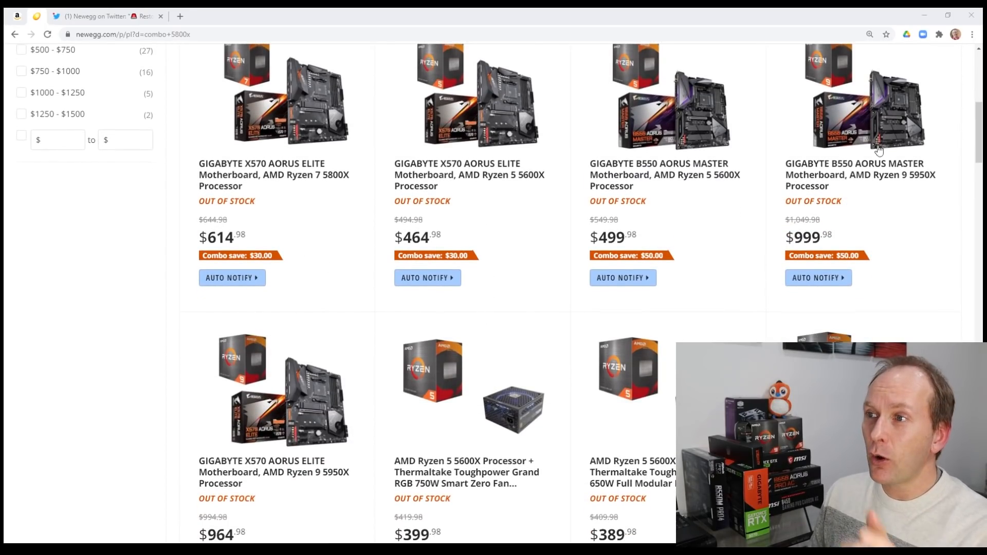
scroll(down, 3)
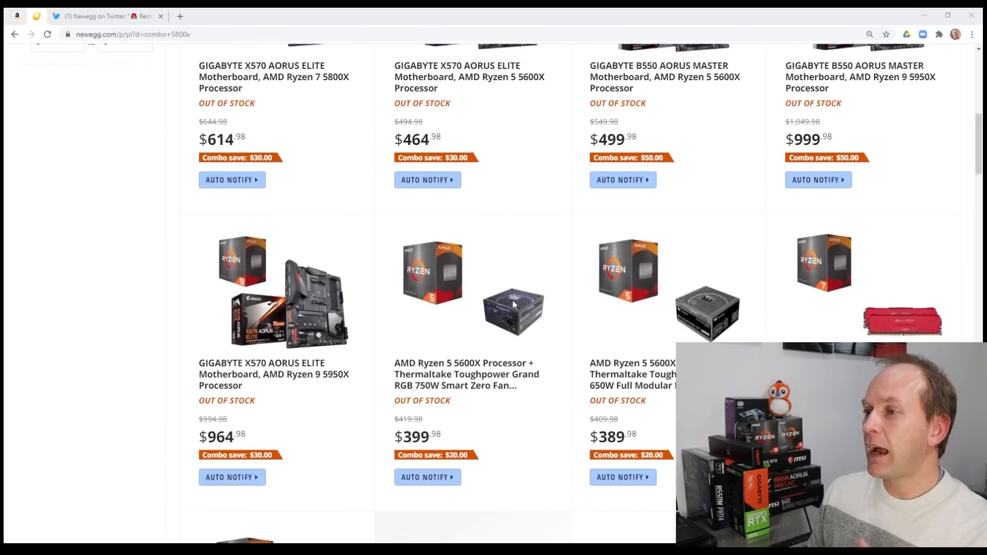
scroll(down, 3)
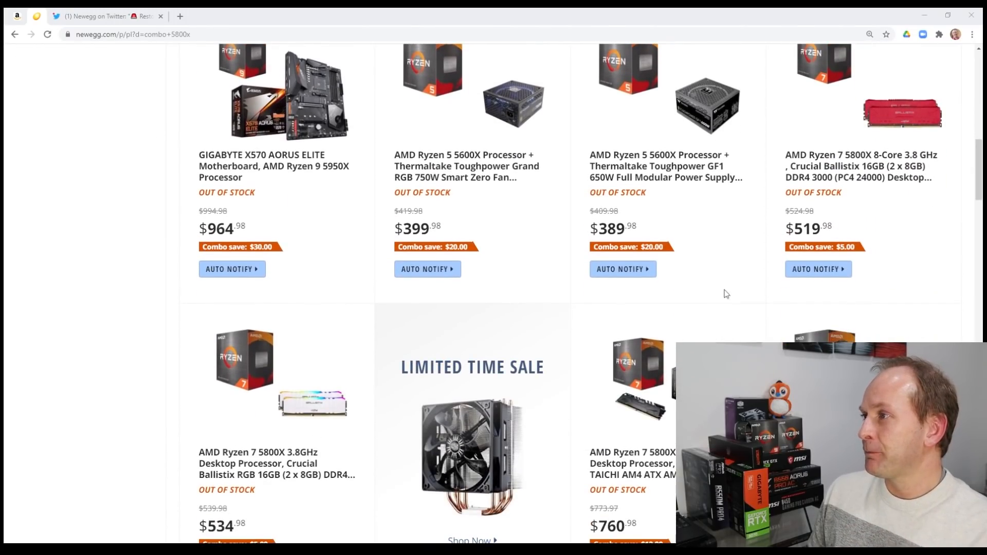
scroll(down, 3)
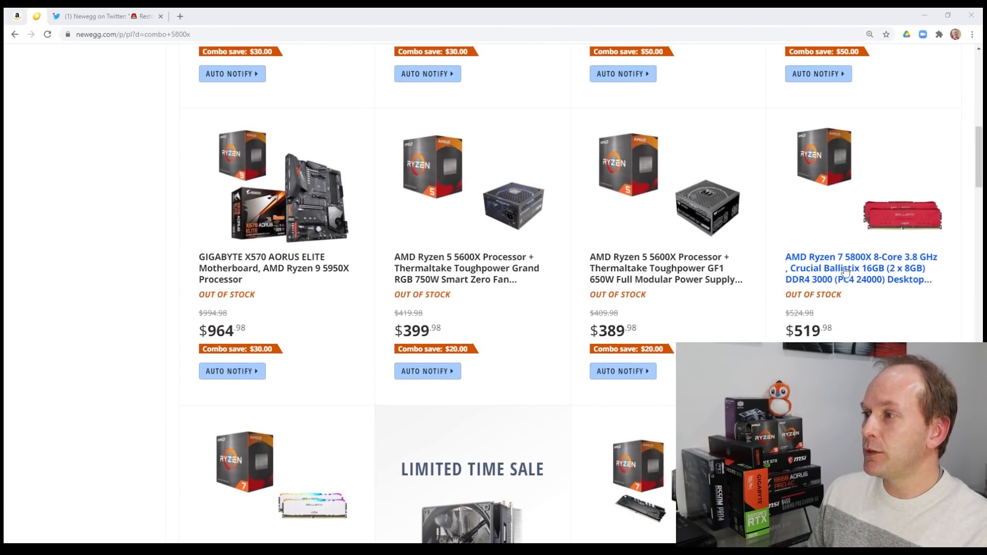
click(860, 267)
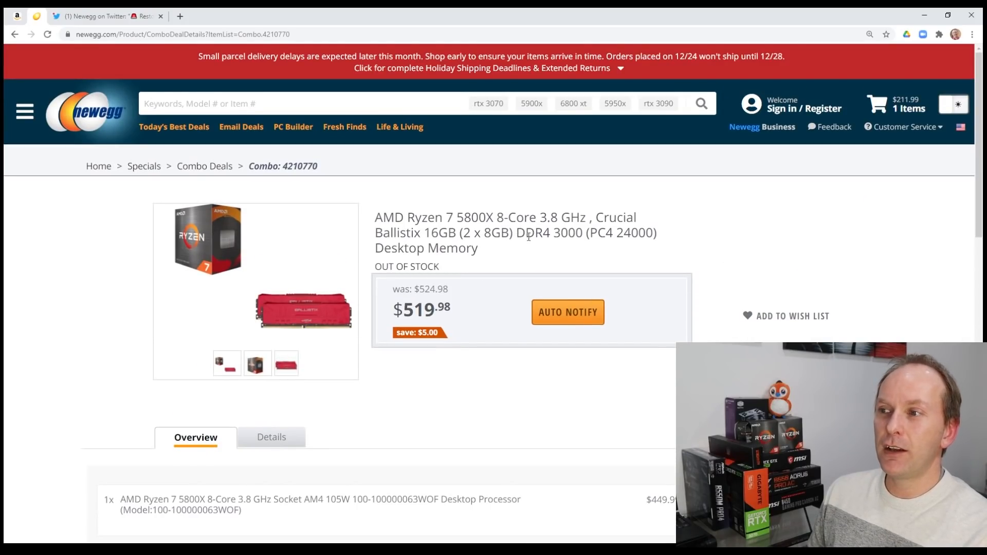
double_click(566, 233)
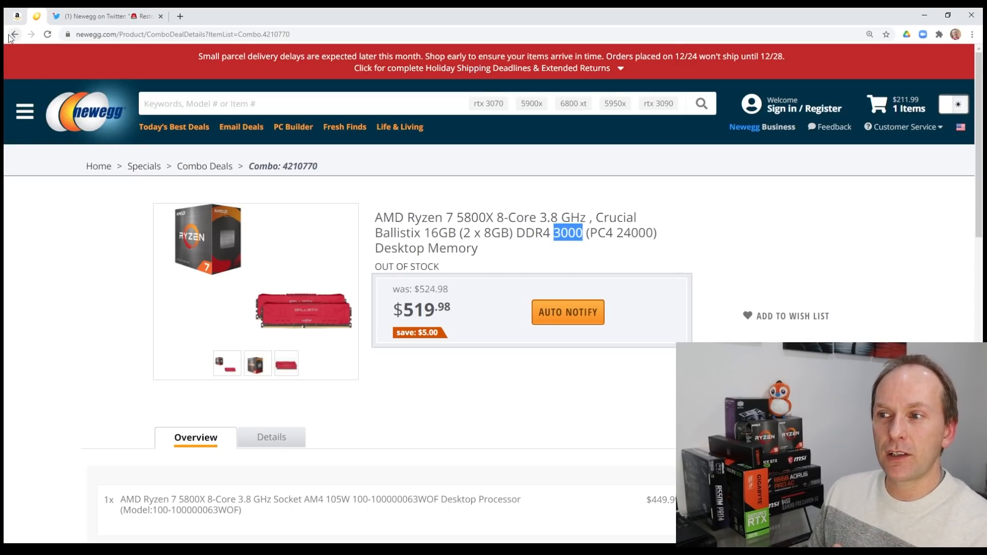
click(15, 34)
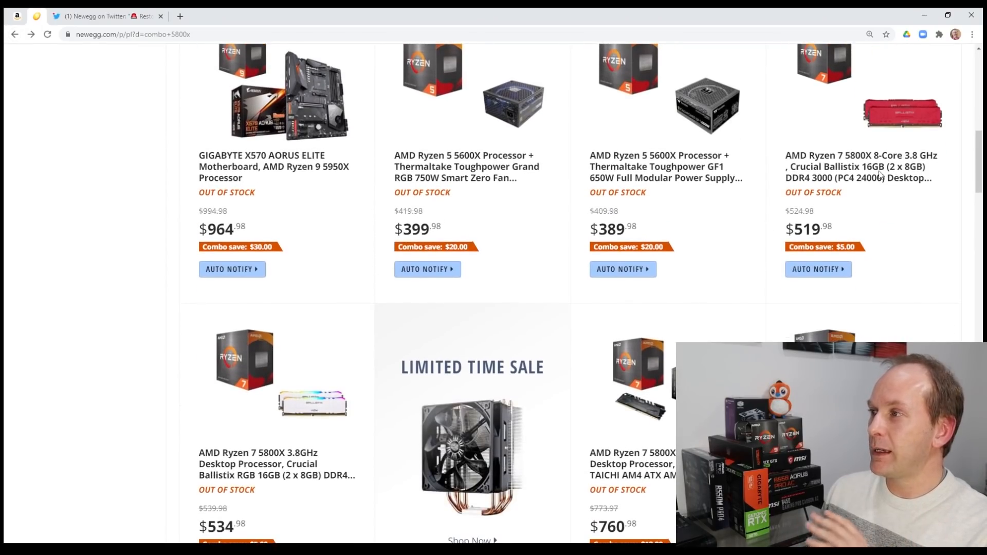
scroll(down, 3)
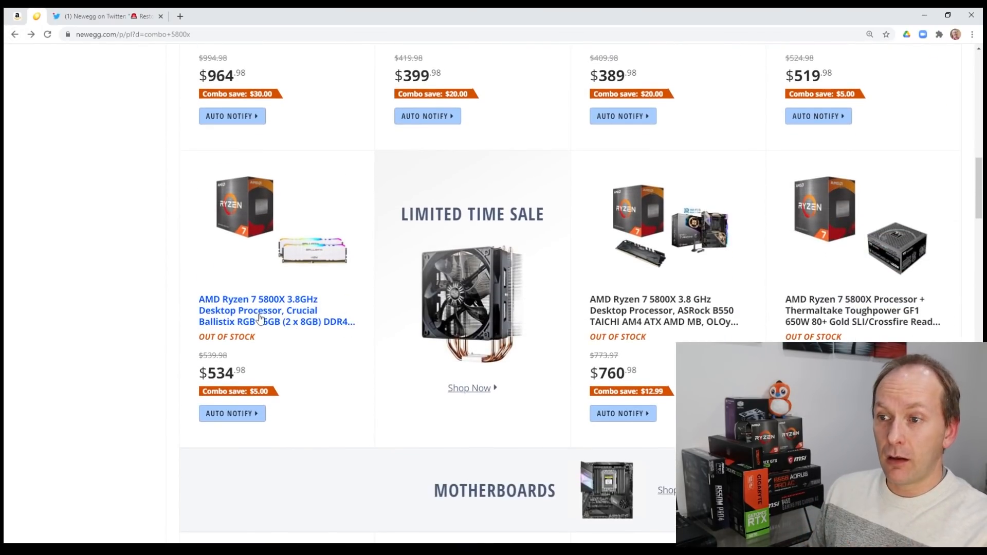
scroll(down, 3)
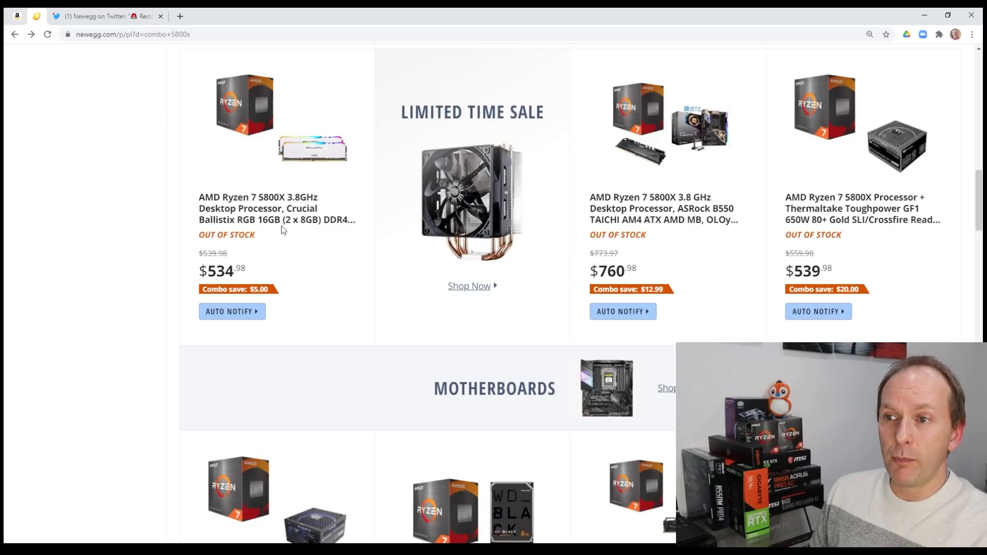
click(276, 209)
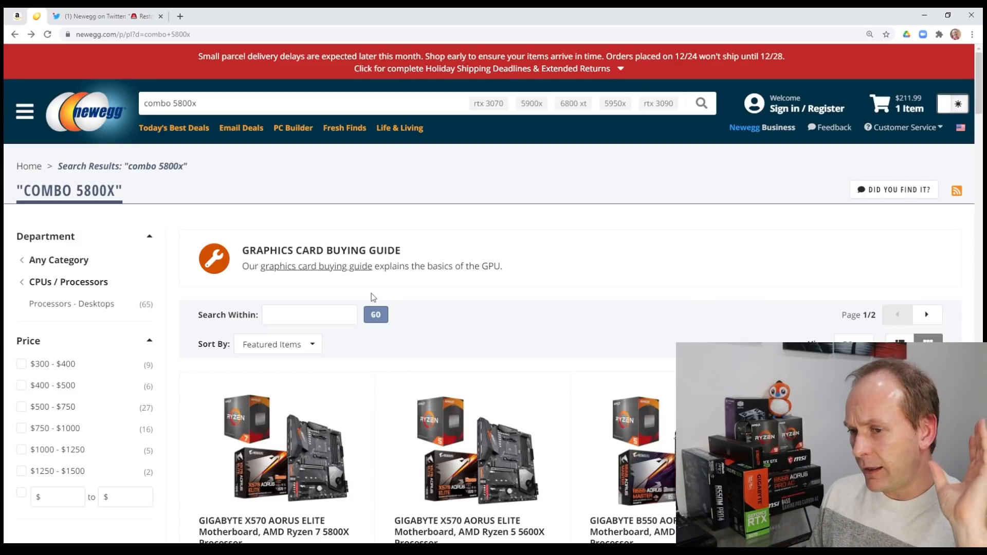
scroll(down, 3)
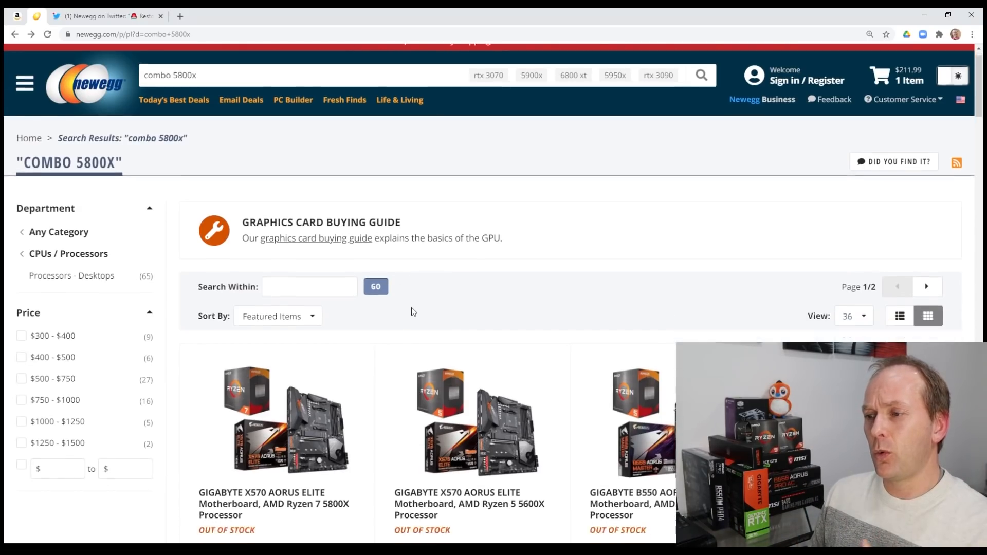
scroll(down, 3)
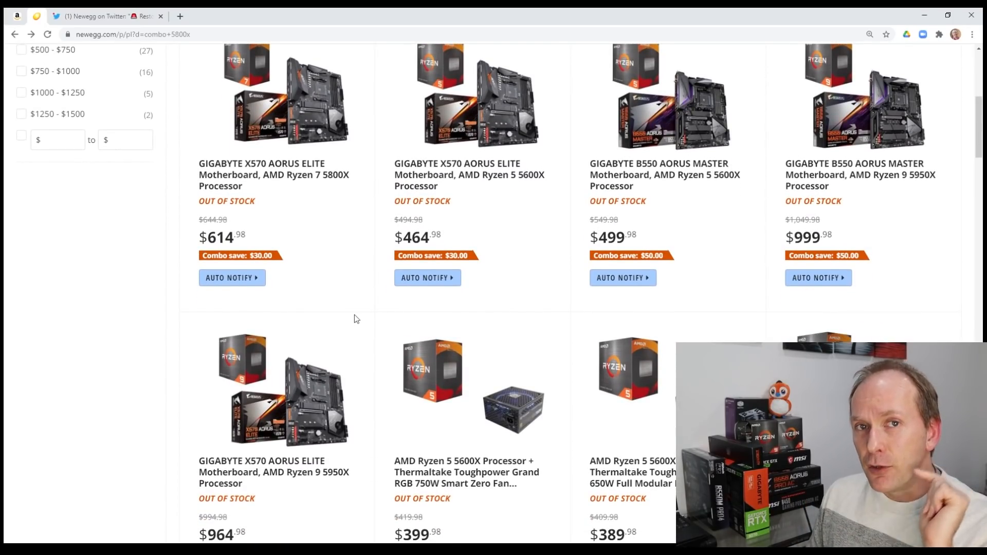
mouse_move(357, 322)
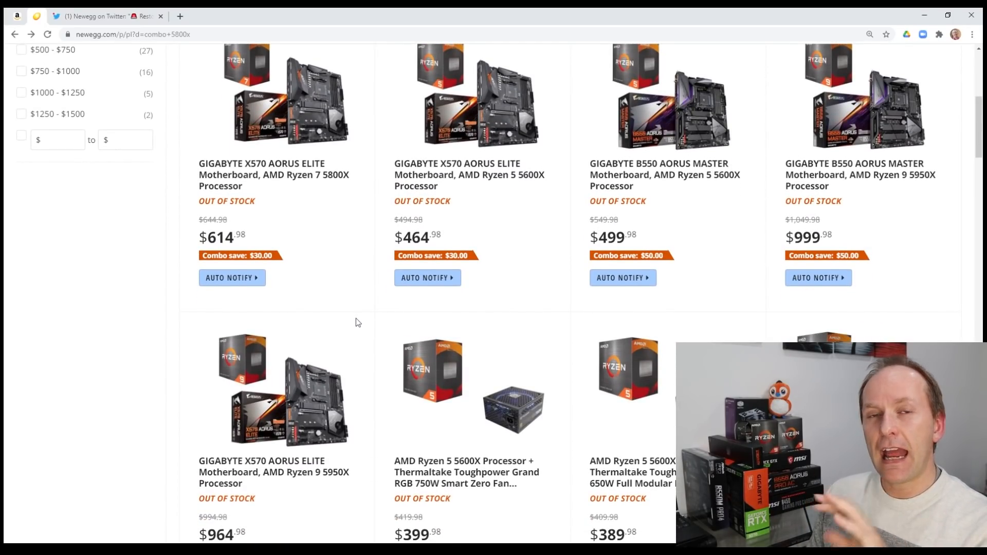
mouse_move(345, 320)
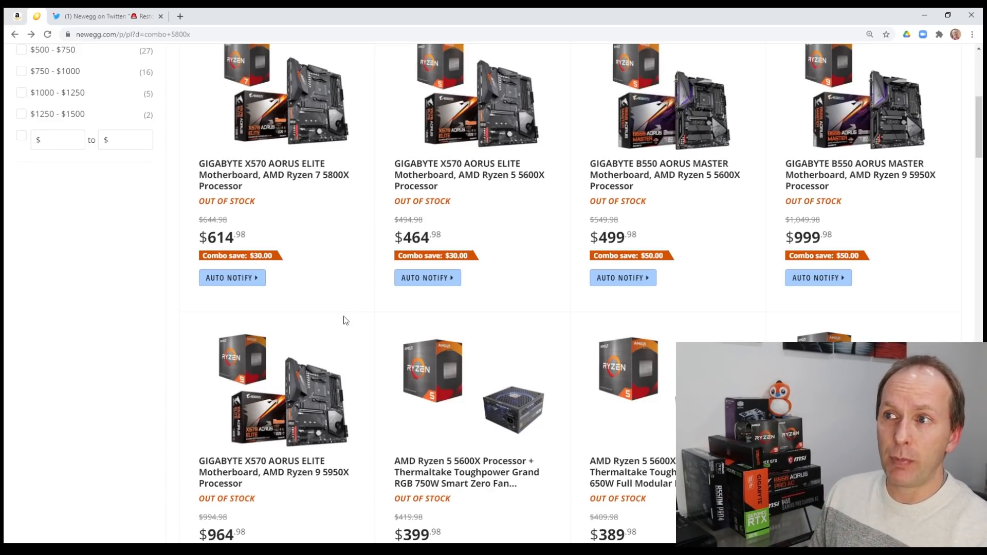
click(107, 16)
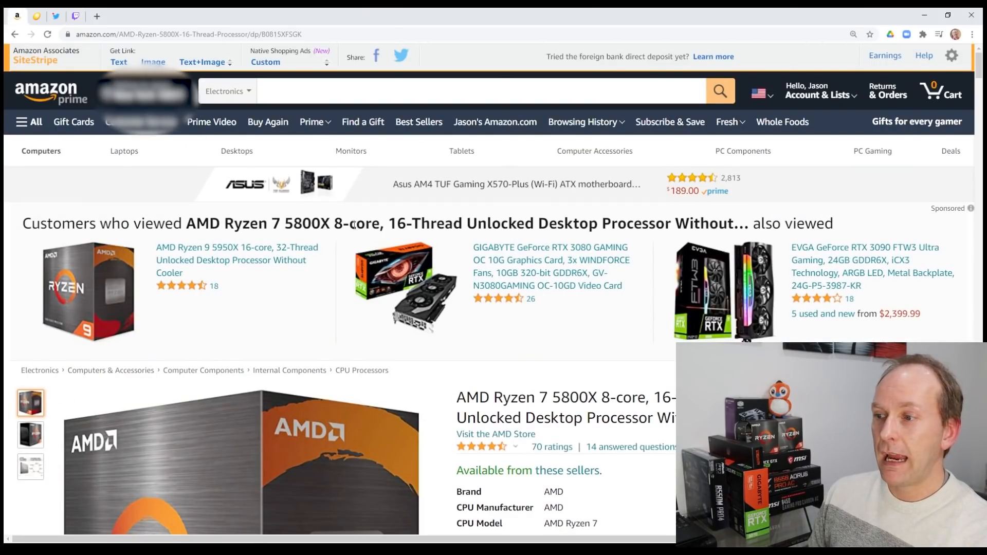
Switch from the Amazon 5800X listing to the YouTube Ryzen/RTX live stock-alerts stream
scroll(down, 3)
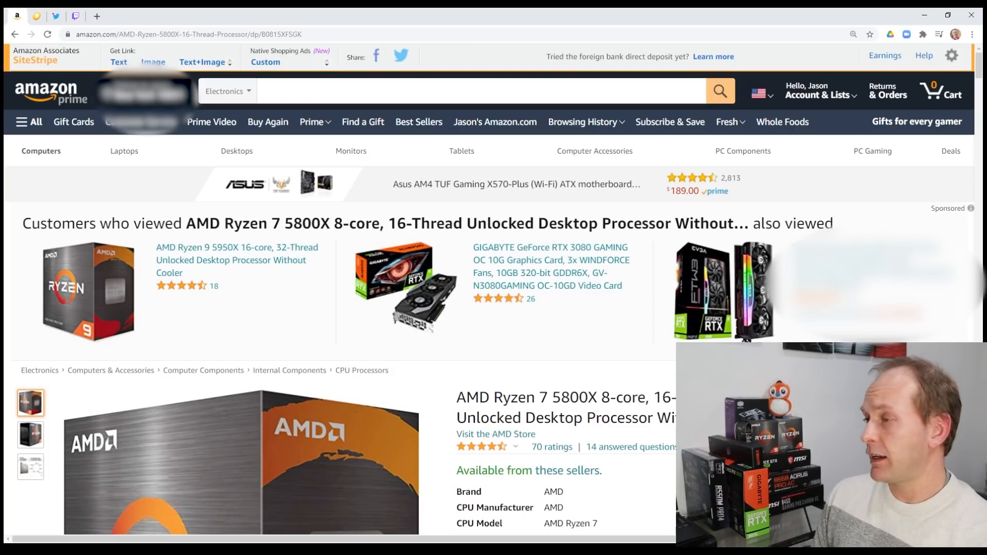
click(142, 16)
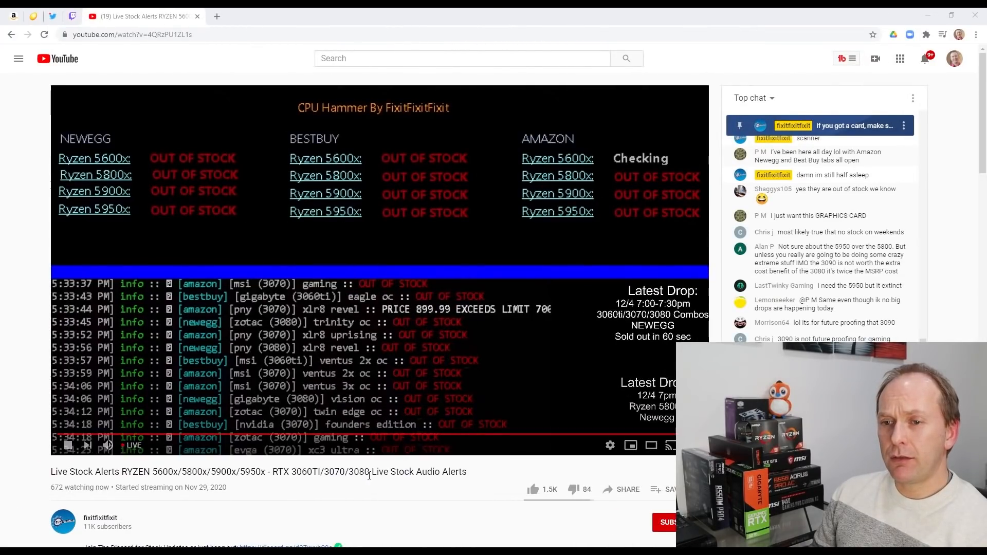